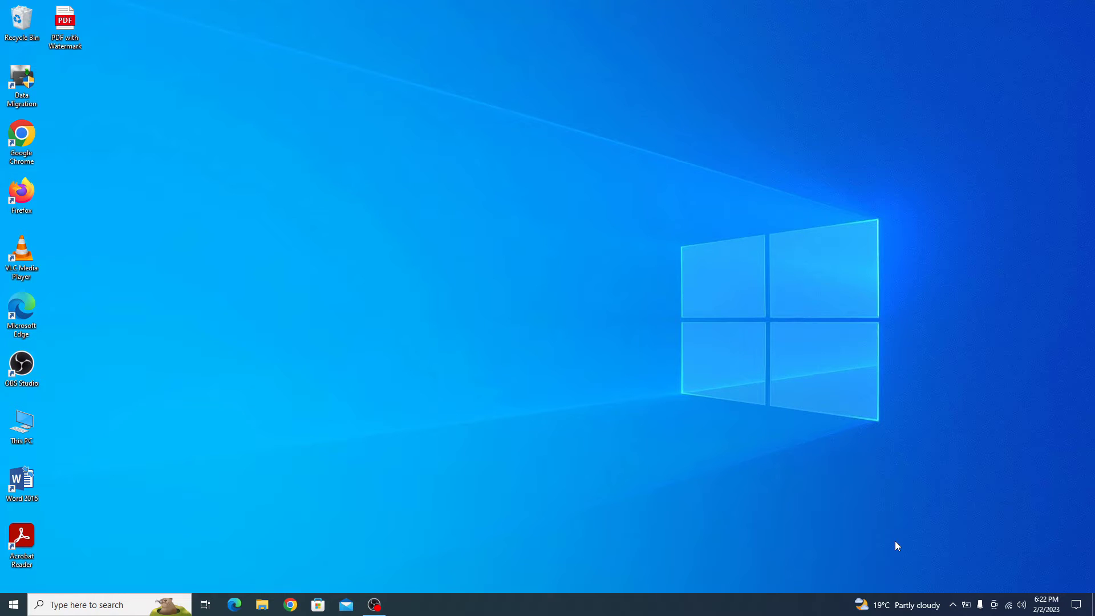
mouse_move(884, 514)
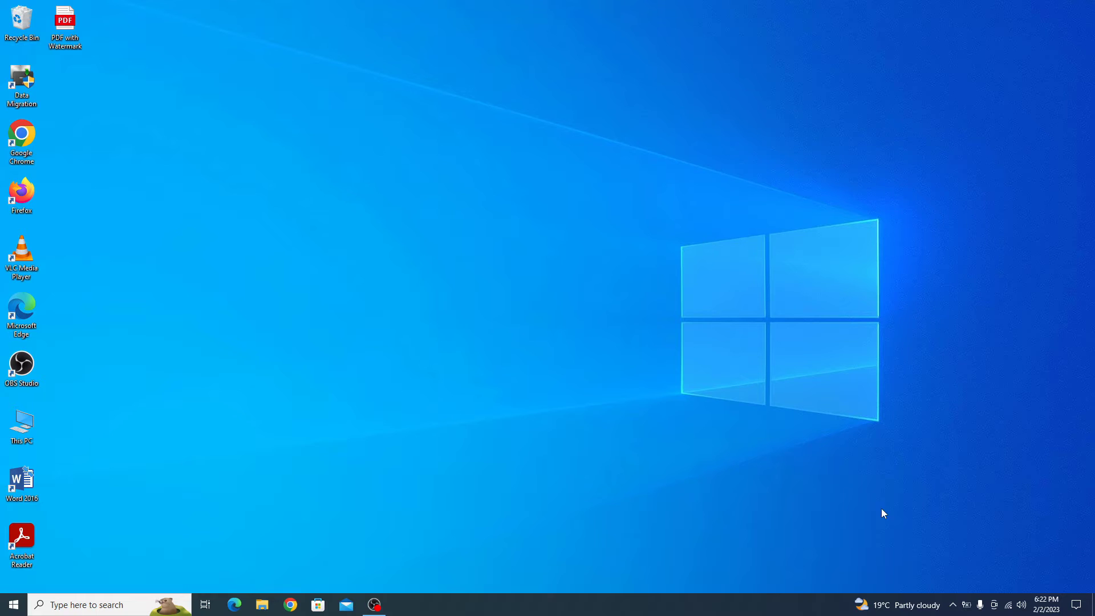
Start Word and browse to the Desktop folder for a file to open
double_click(64, 21)
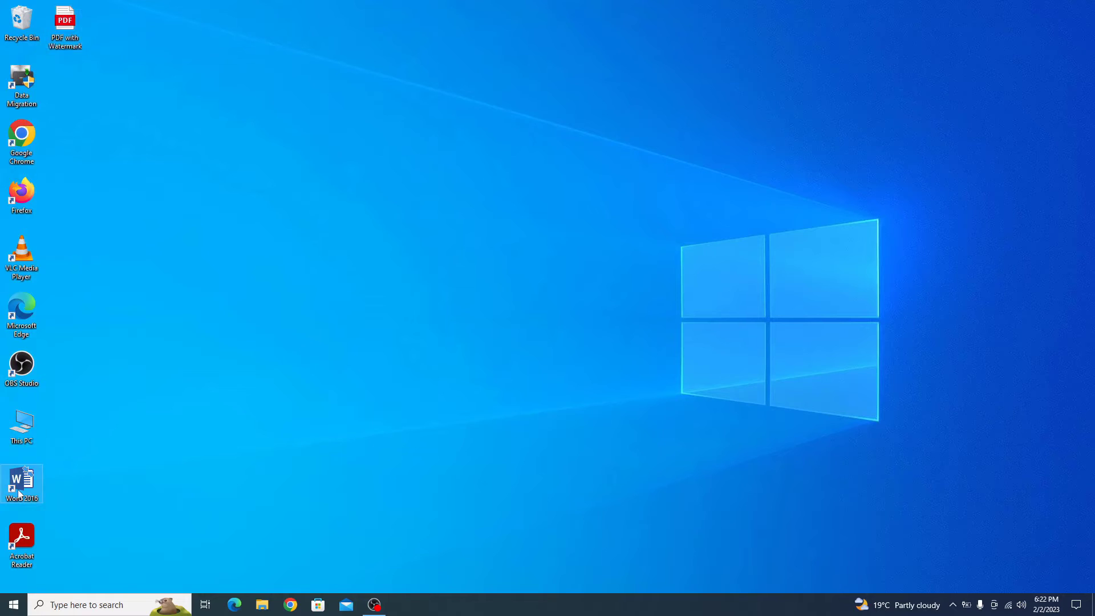
double_click(21, 480)
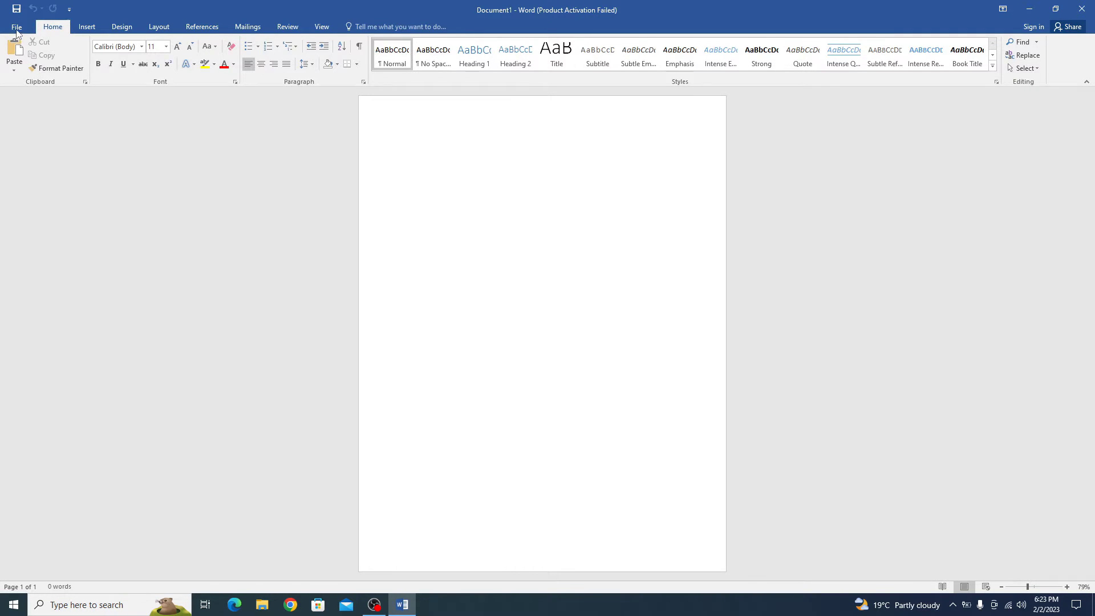
click(15, 26)
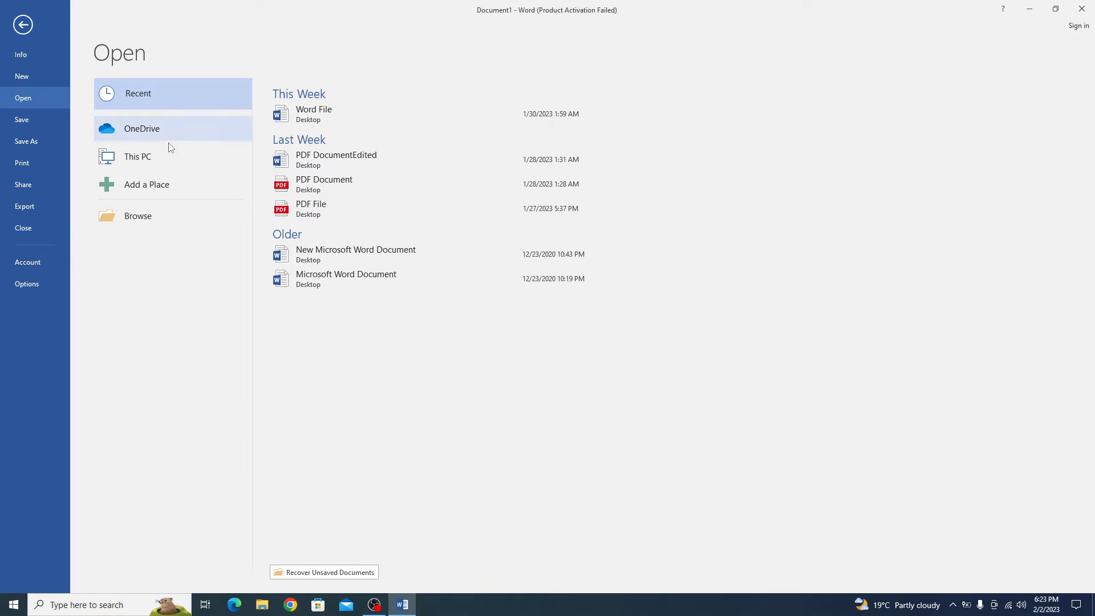
click(138, 215)
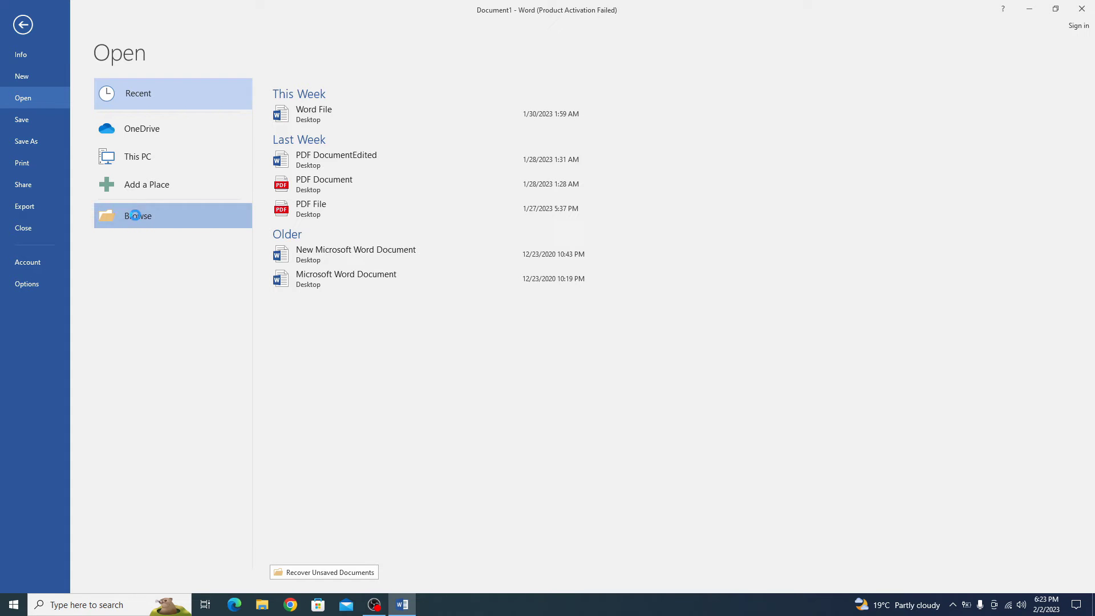
click(138, 215)
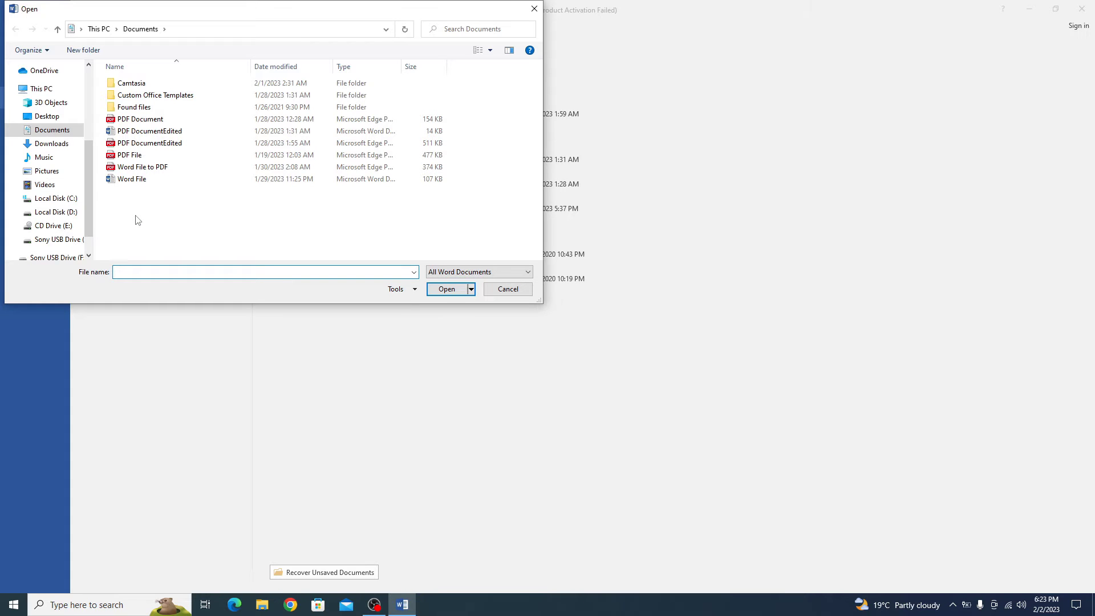
click(47, 116)
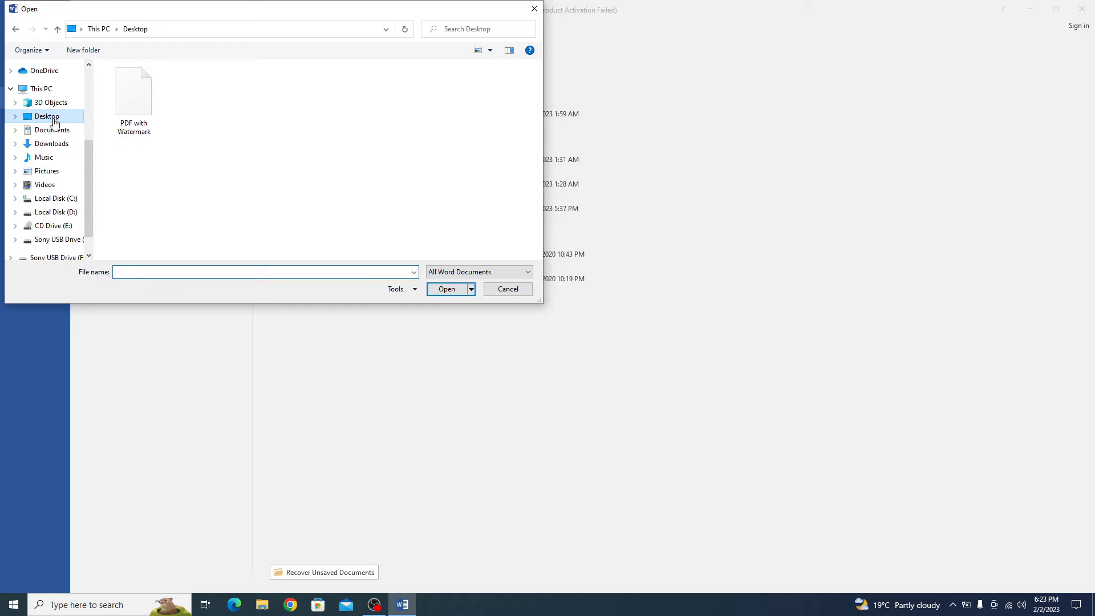
Open 'PDF with Watermark' and accept converting it into an editable document
click(134, 91)
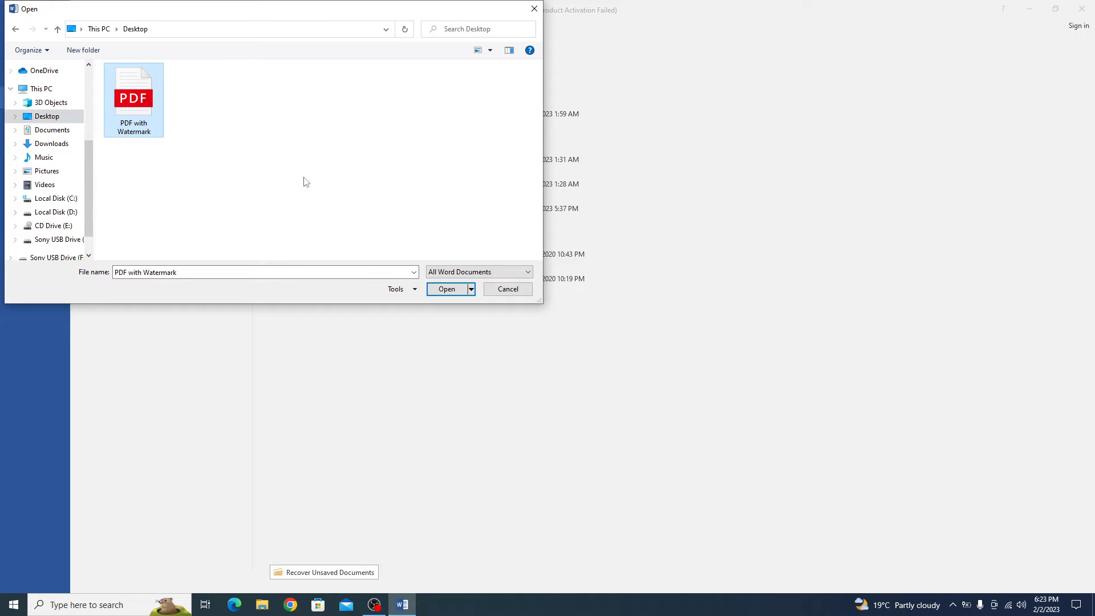
click(446, 289)
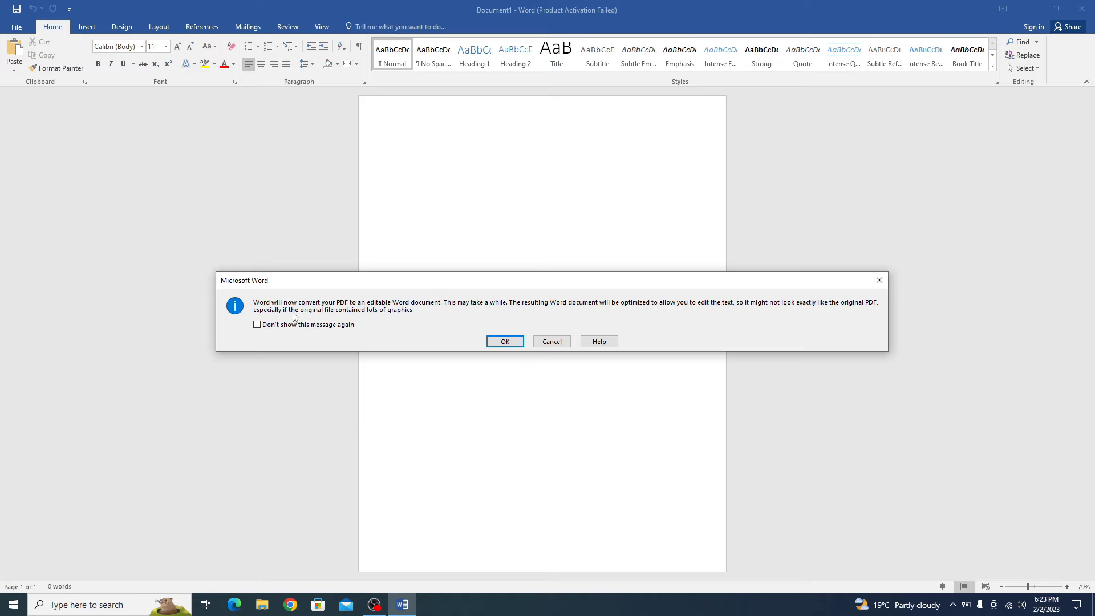
mouse_move(379, 307)
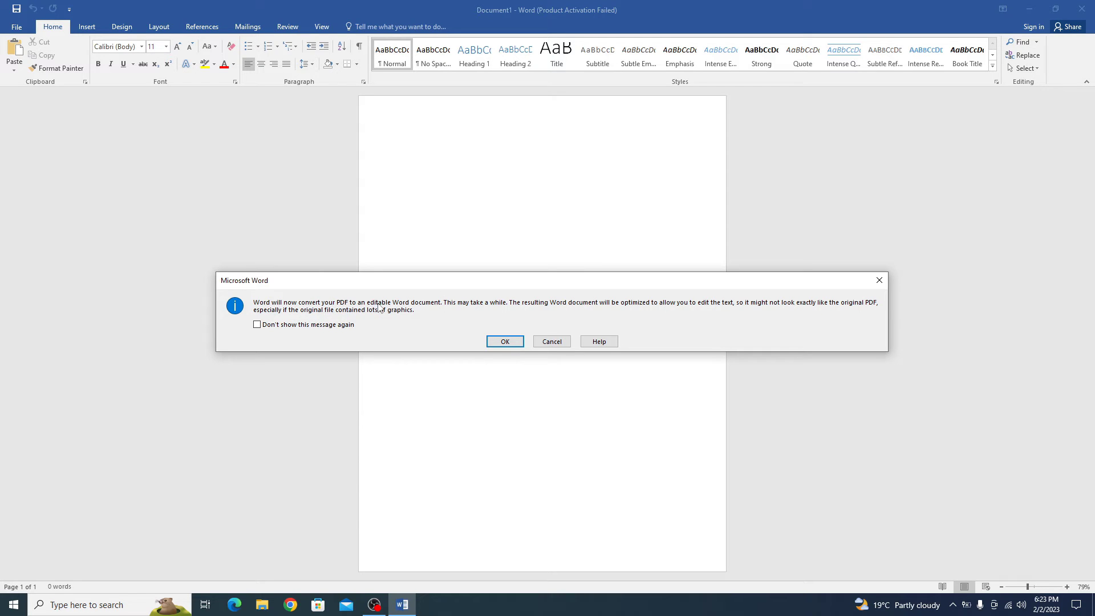
mouse_move(502, 324)
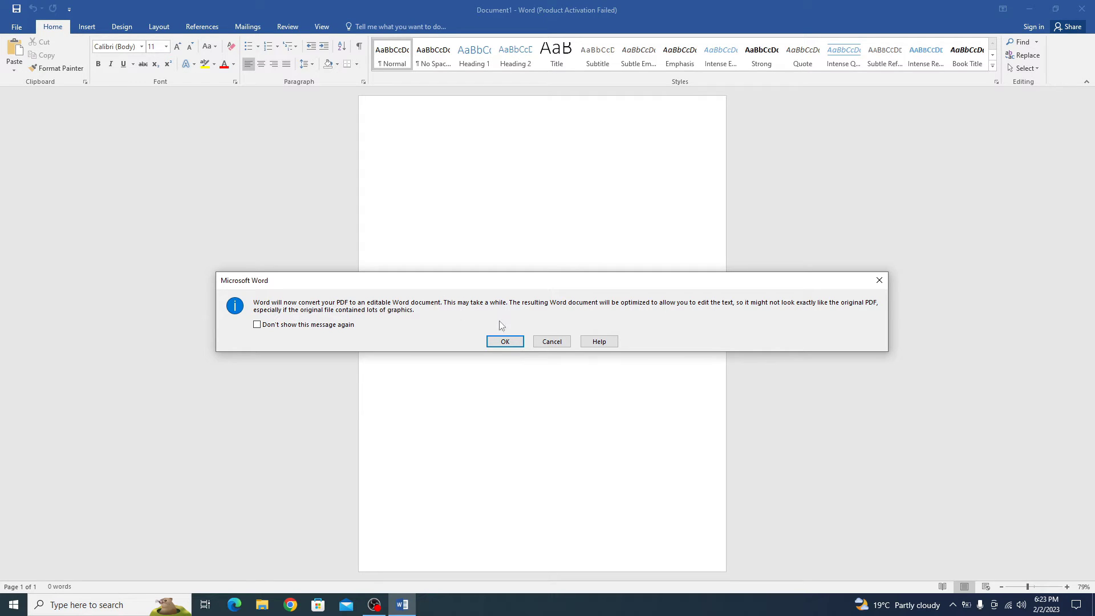
click(503, 341)
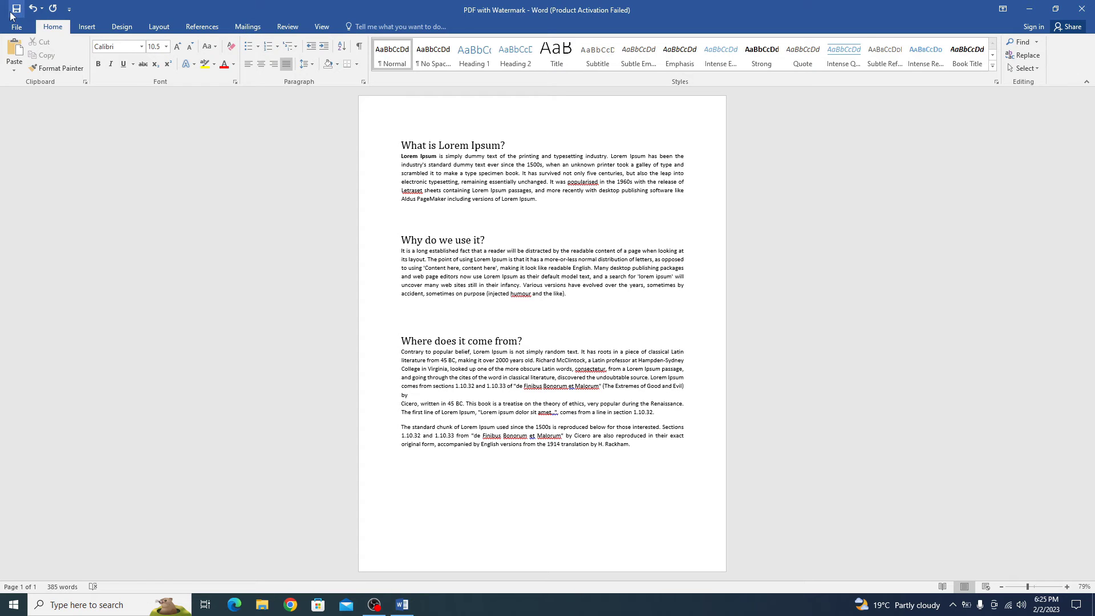
Bring up the Save As options for the converted watermark-free document
click(15, 20)
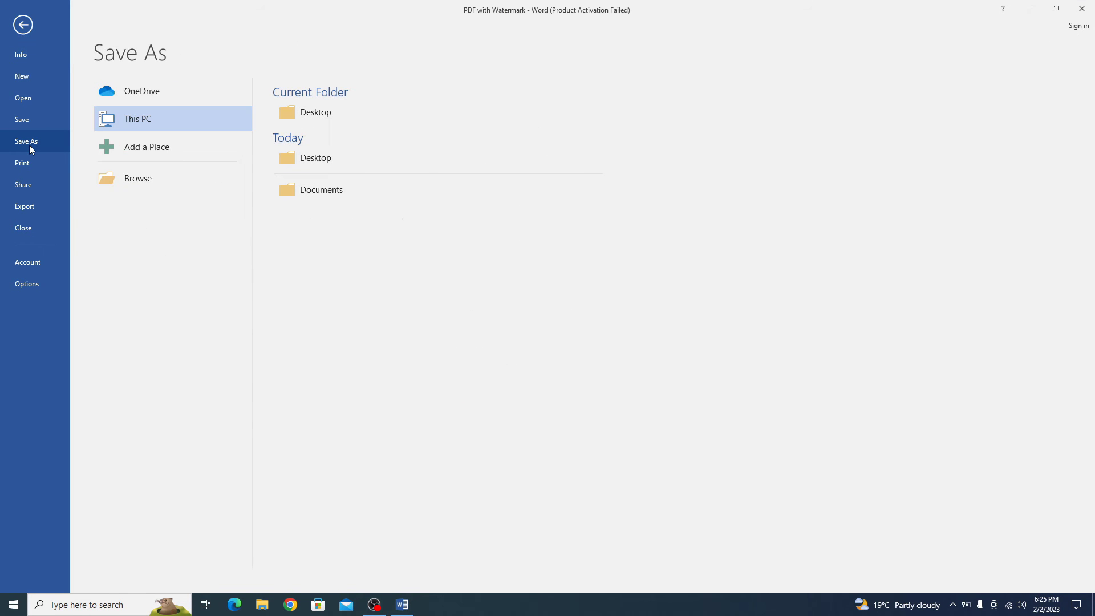
Save to Desktop as a PDF named 'PDF with Watermark Removed'
click(138, 178)
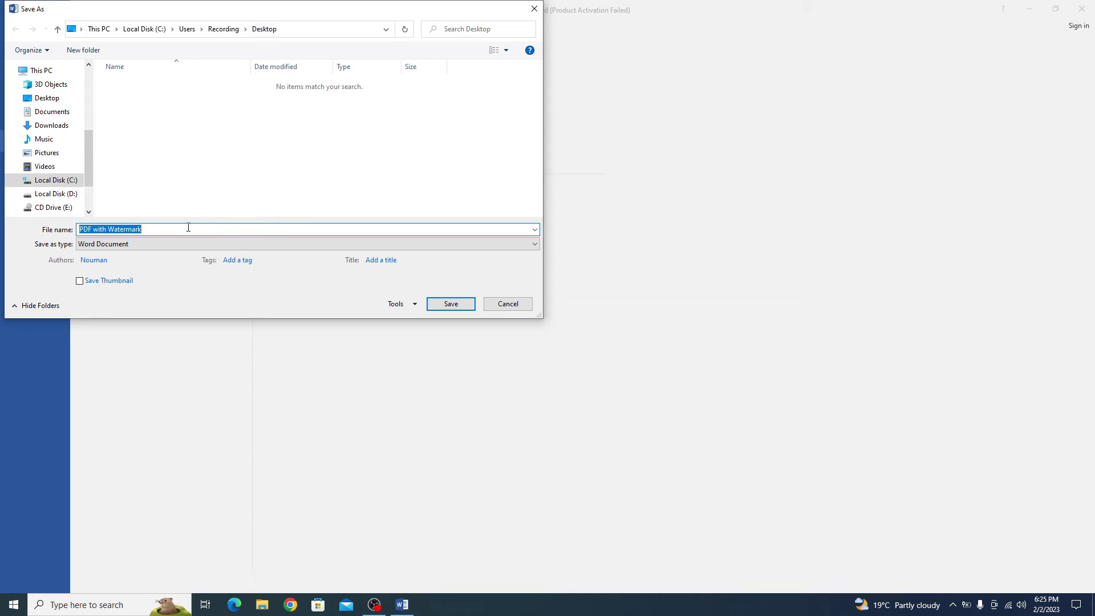
click(188, 228)
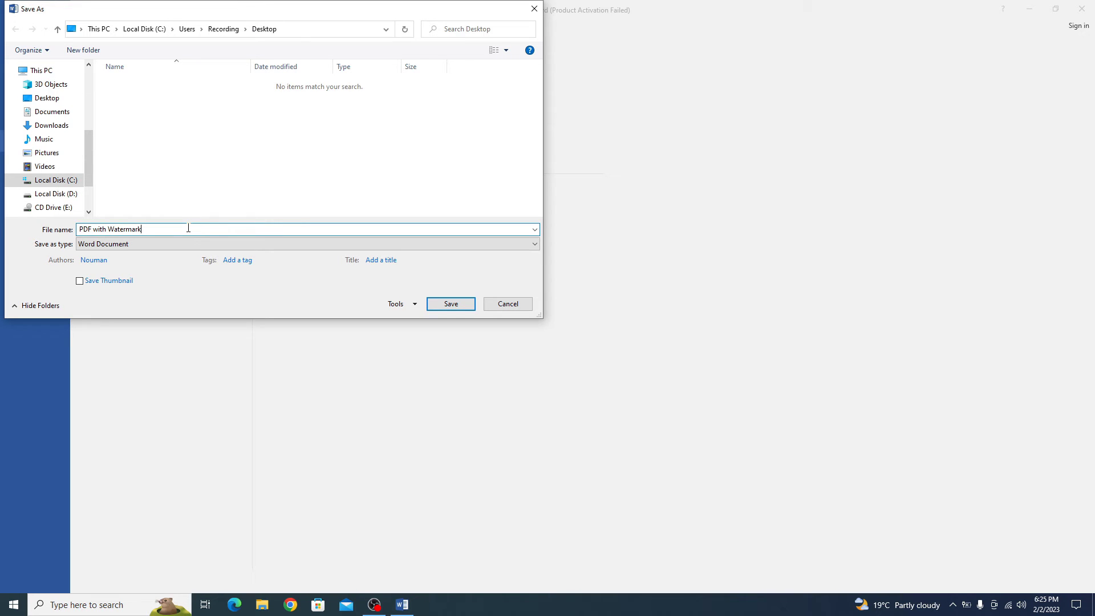
text(Removed)
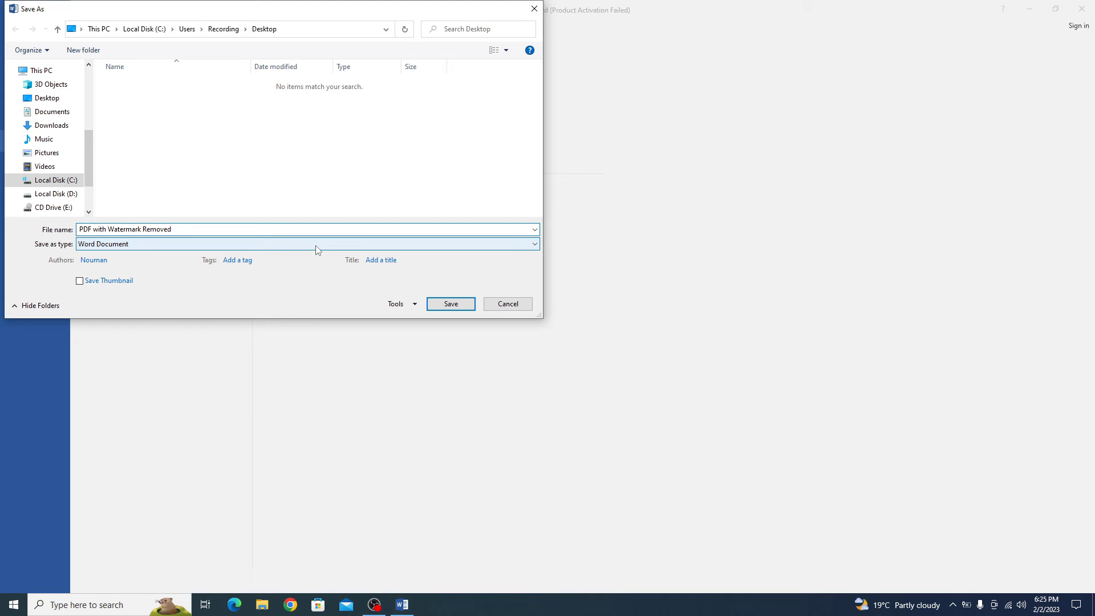
click(534, 244)
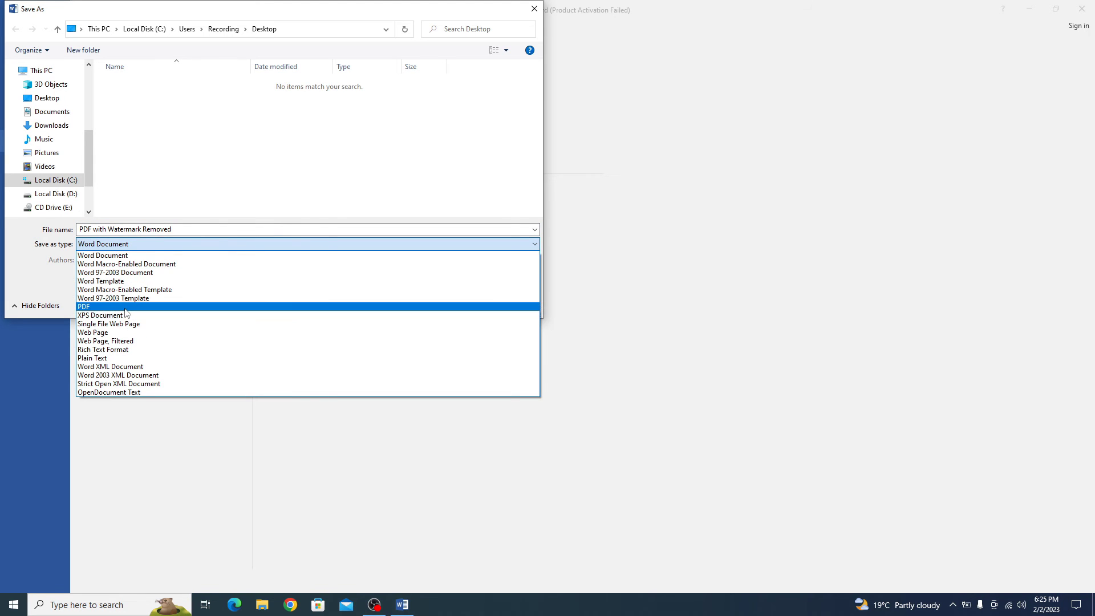
click(83, 306)
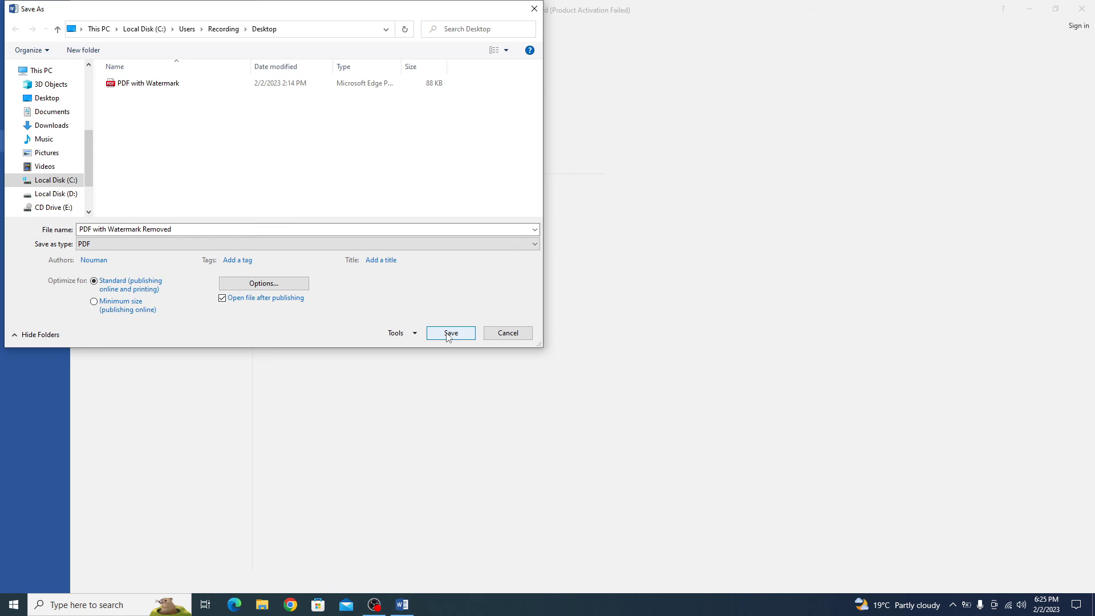
click(450, 332)
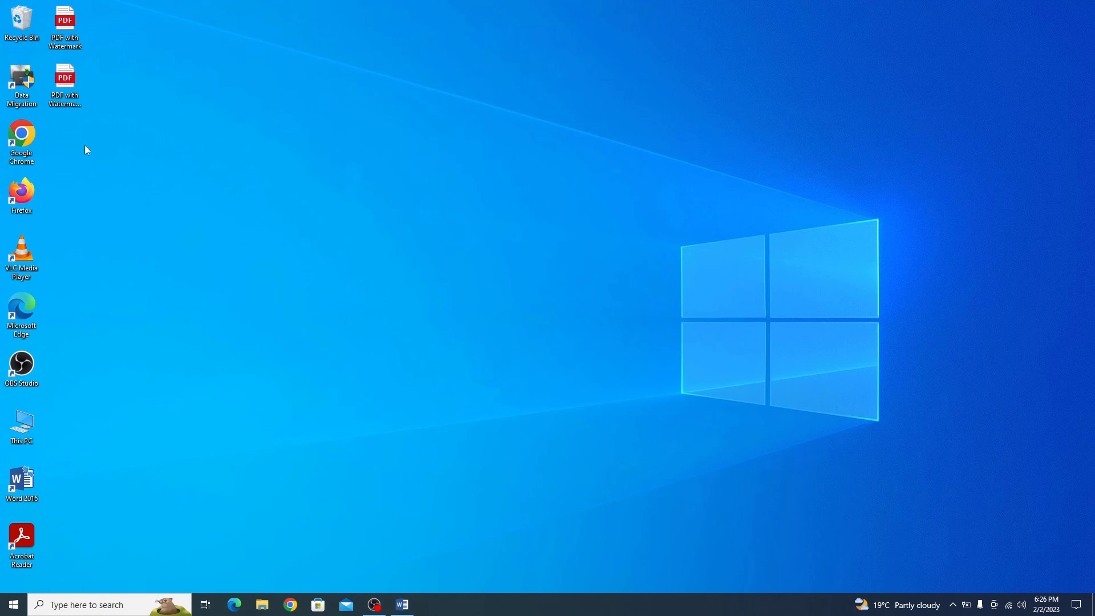
View 'PDF with Watermark Removed' in Edge to confirm no watermark, then close it
double_click(64, 80)
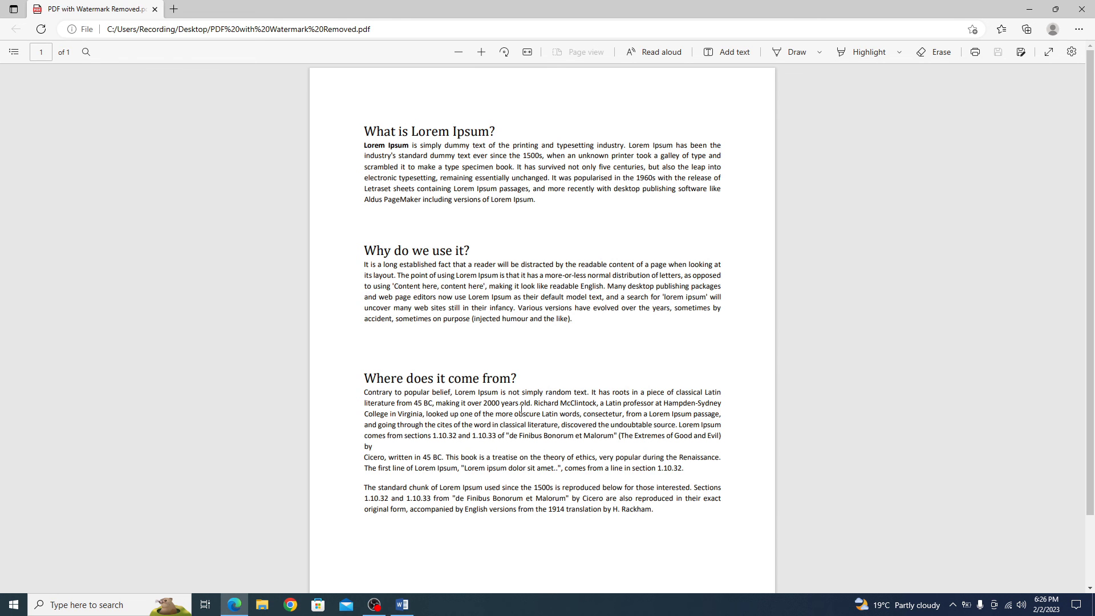
click(1086, 9)
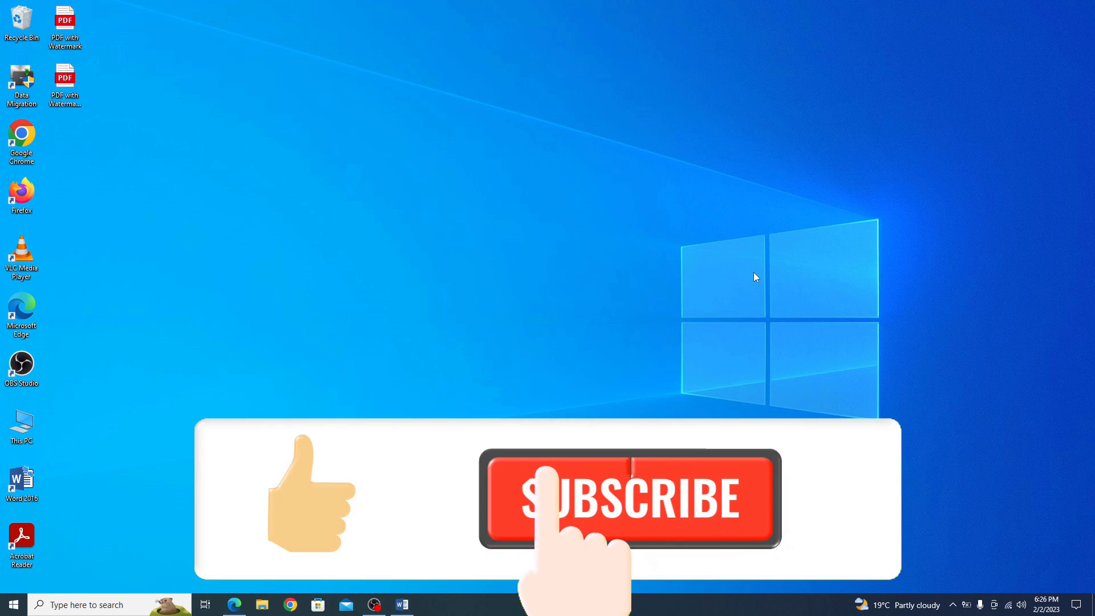
click(628, 498)
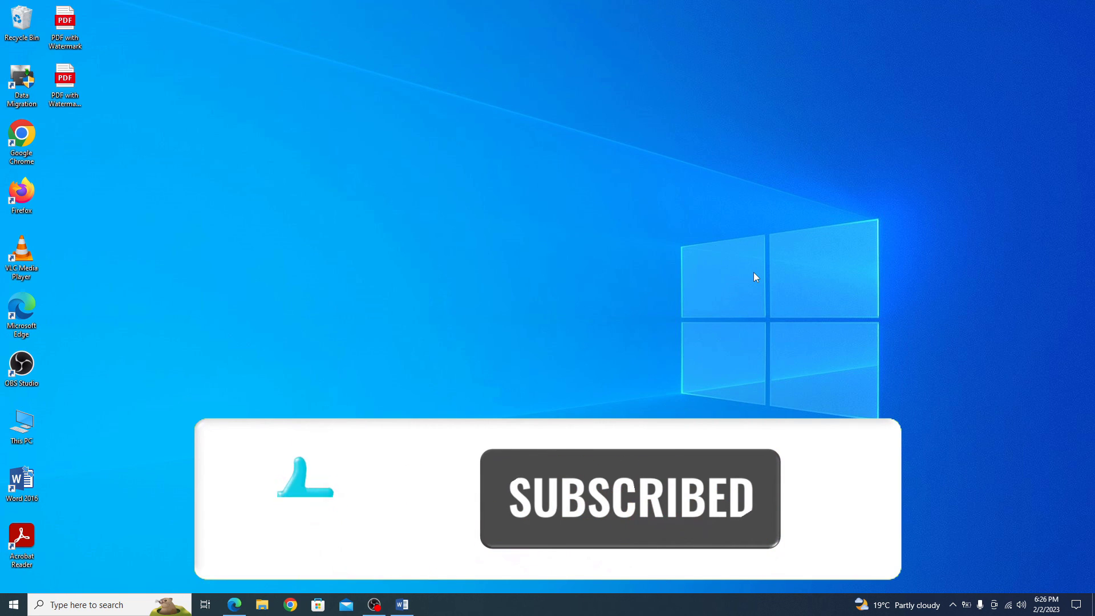